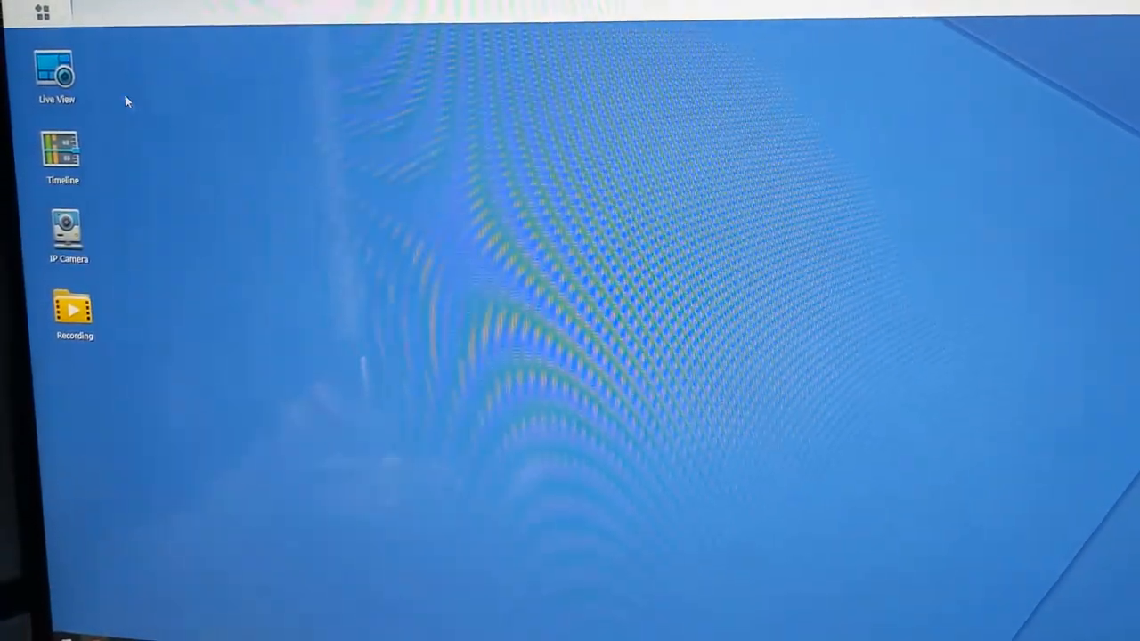
# Launch Application Center from the Surveillance Station main menu.
pyautogui.click(35, 16)
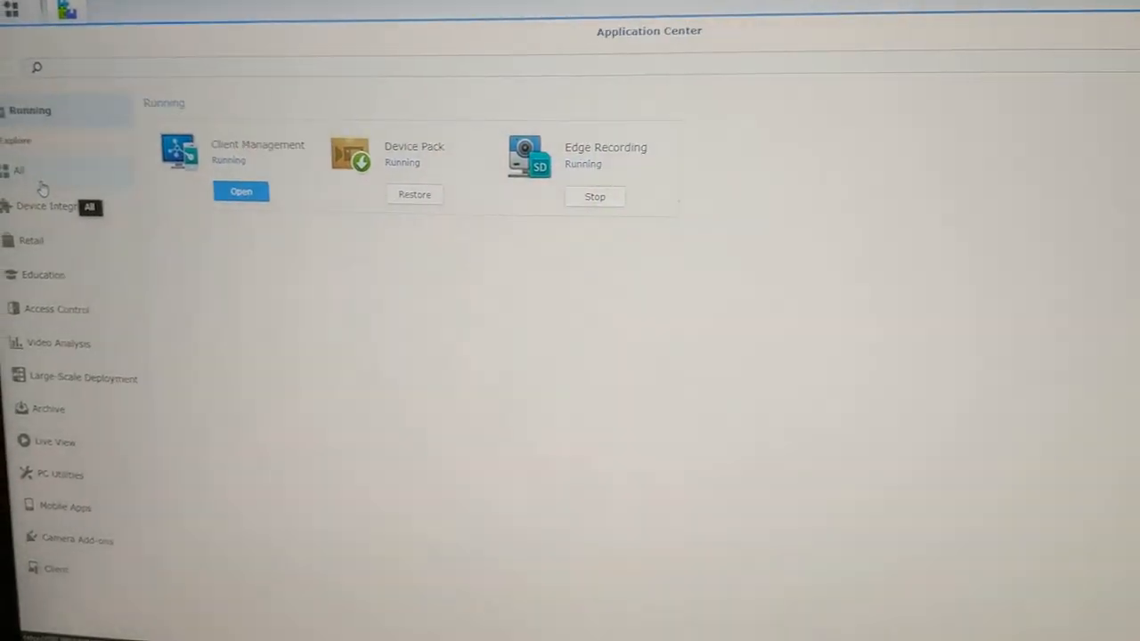
# From the All package list, run the VisualStation package and open its window.
pyautogui.click(28, 168)
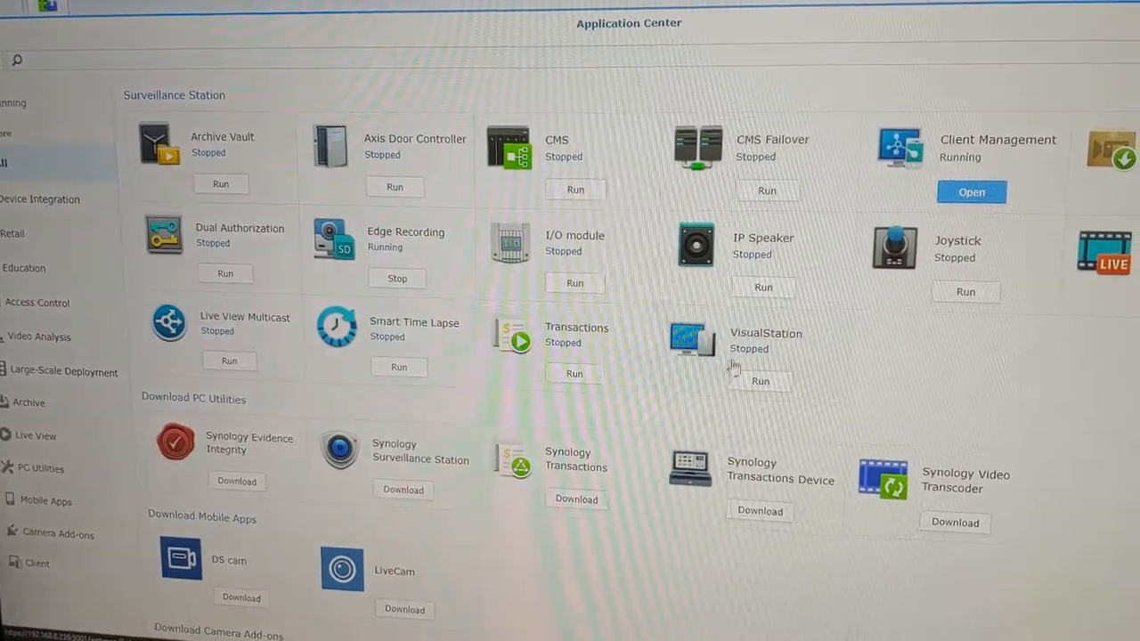
pyautogui.click(691, 338)
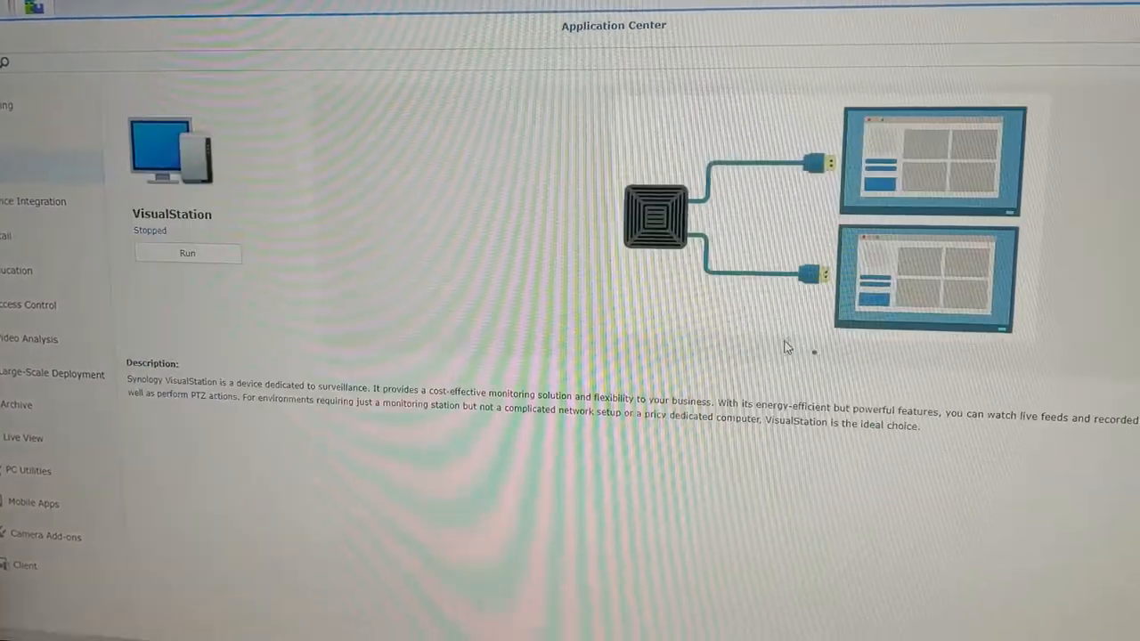
pyautogui.click(188, 256)
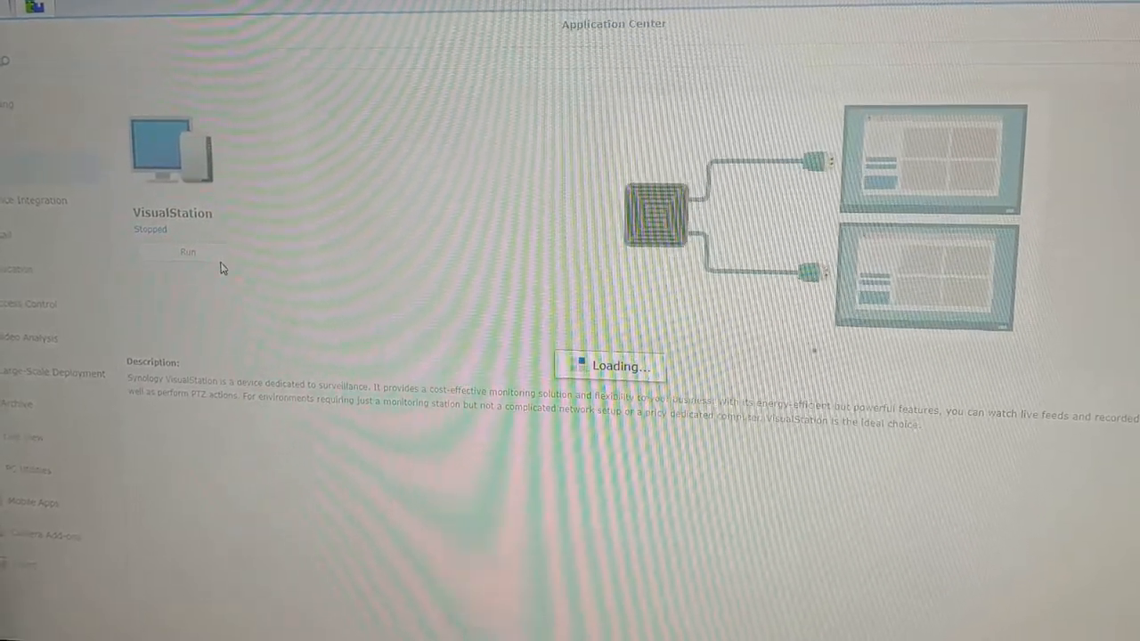
pyautogui.click(187, 252)
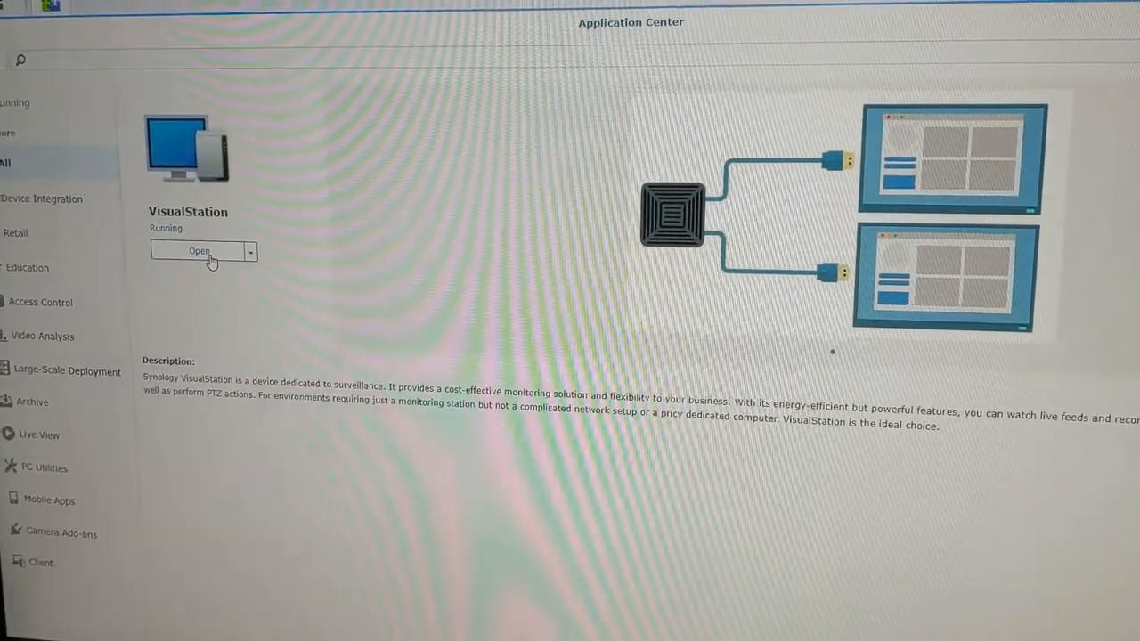
pyautogui.click(197, 251)
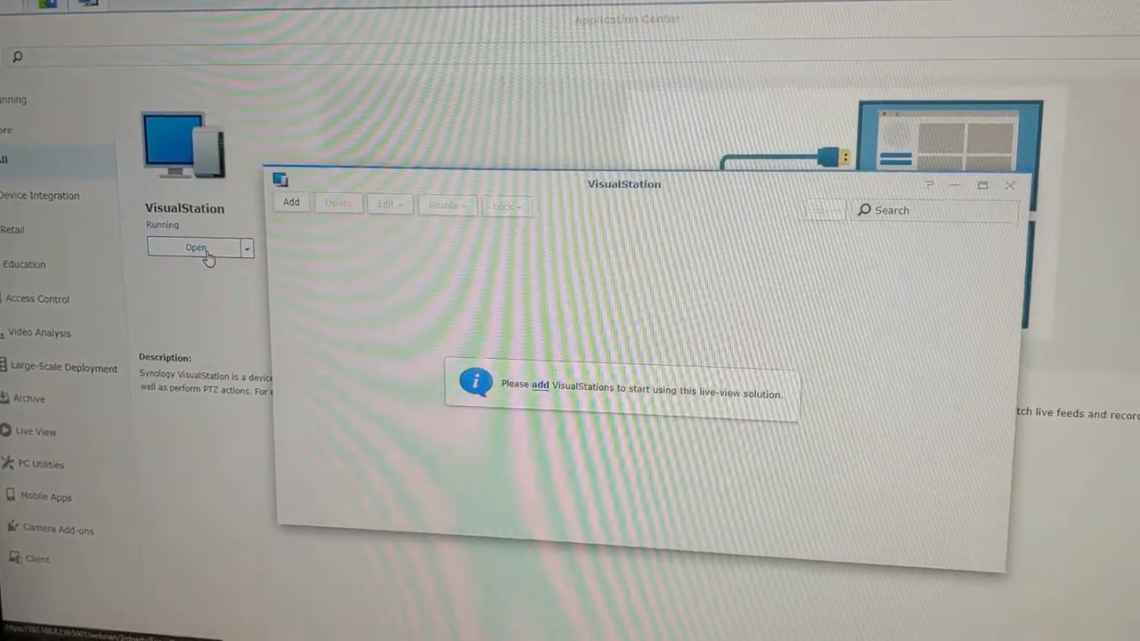
# Start adding a VisualStation, search the network, and select the found VS360HD.
pyautogui.click(291, 202)
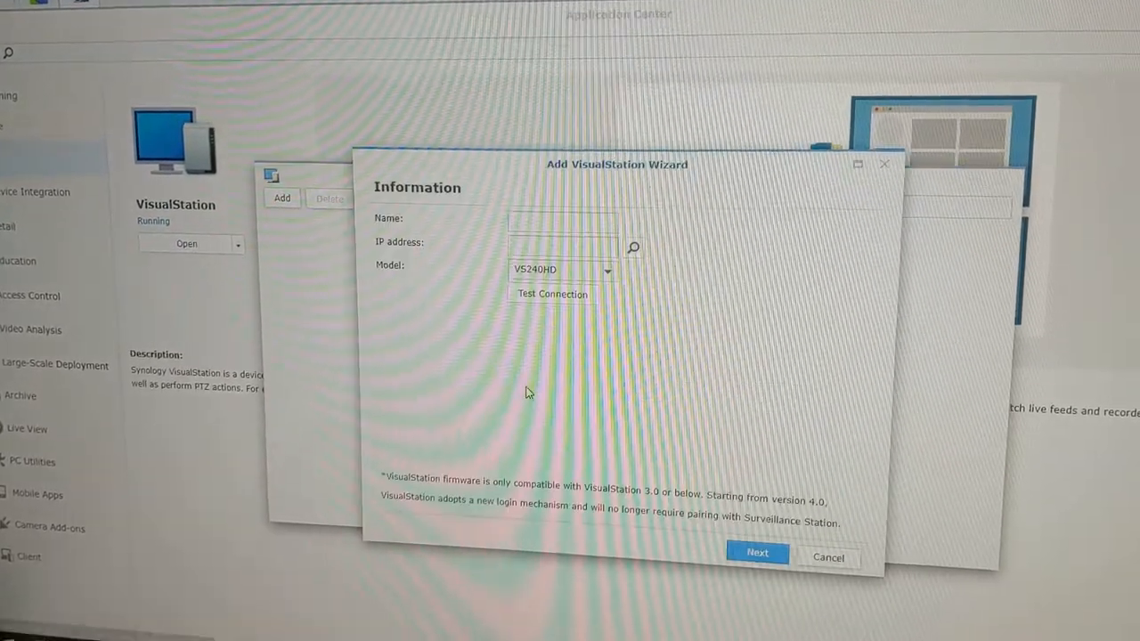
pyautogui.moveTo(627, 250)
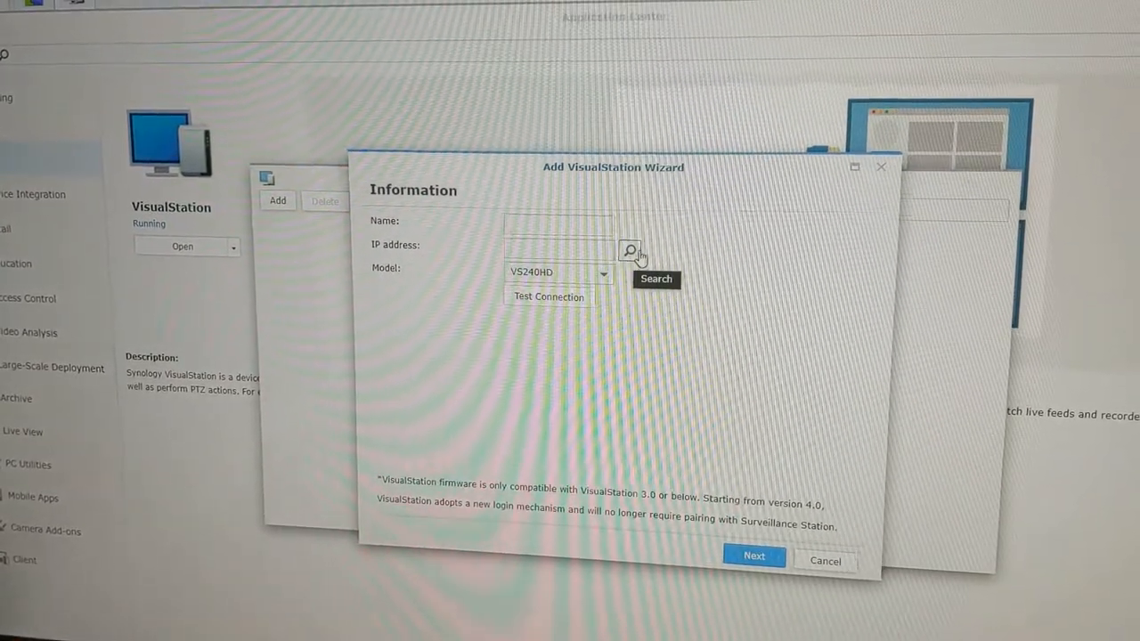
pyautogui.click(625, 250)
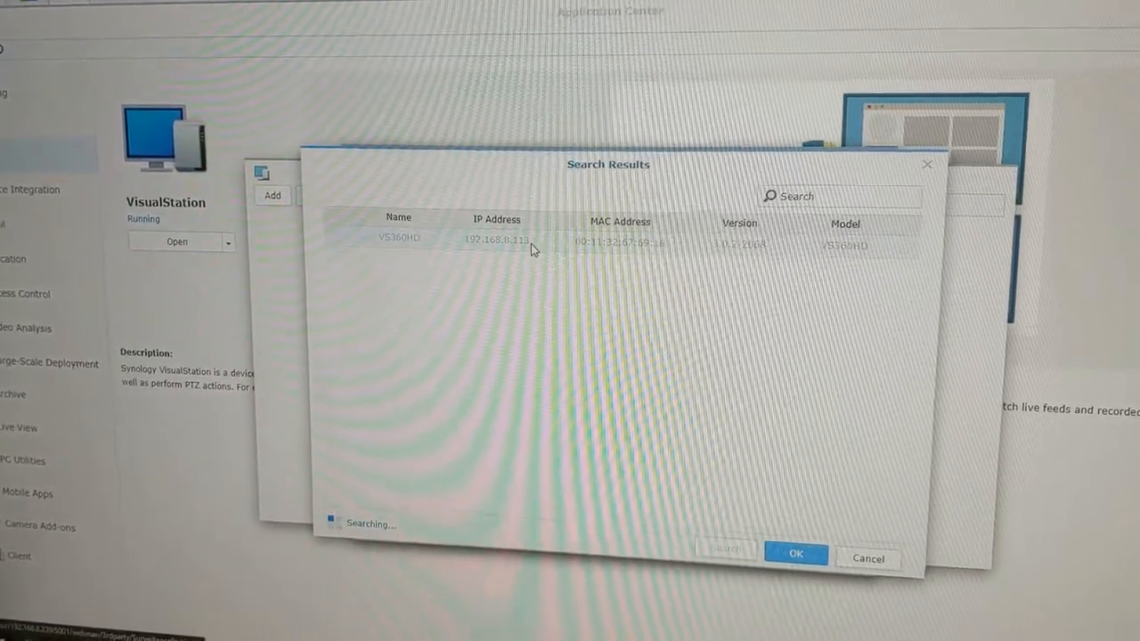
pyautogui.click(799, 553)
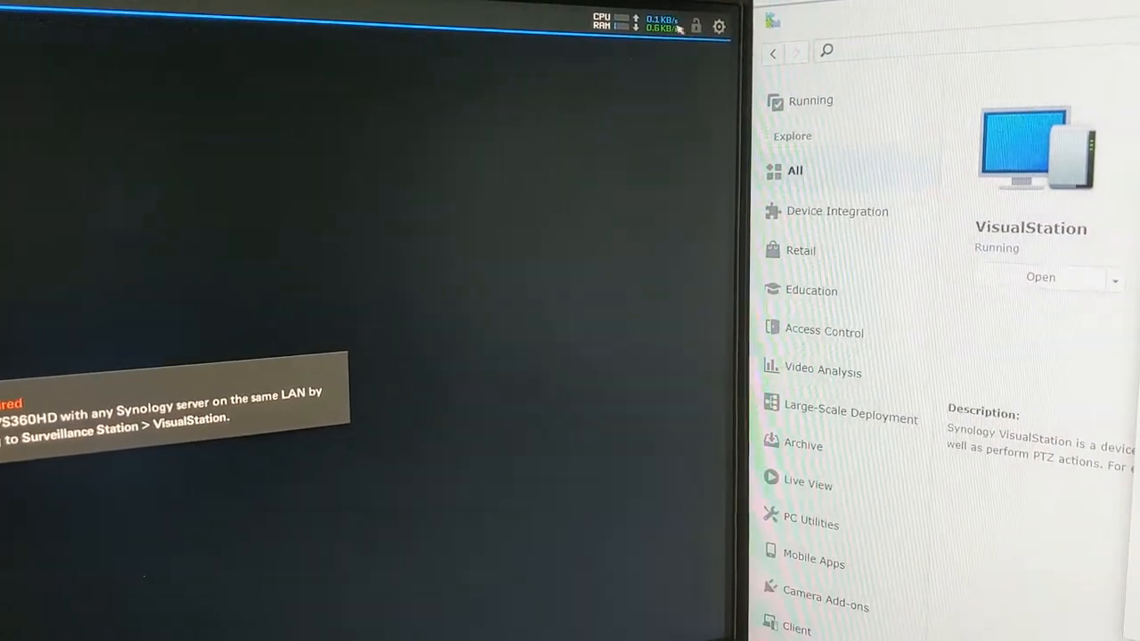
# Open Firmware from the VS360HD's gear menu.
pyautogui.click(725, 26)
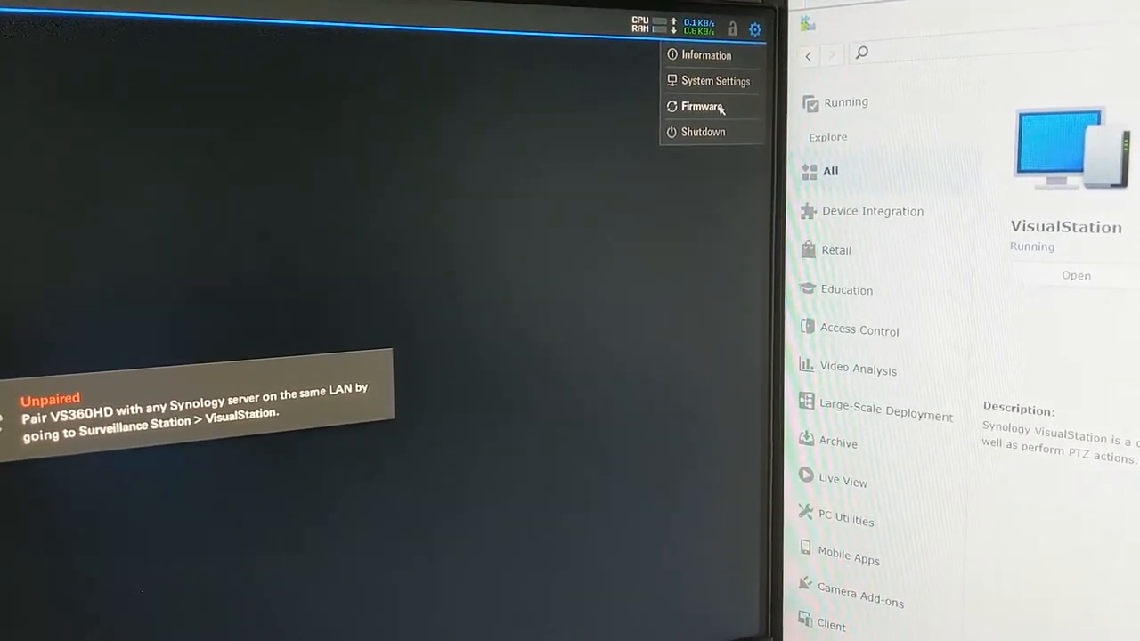
pyautogui.click(701, 107)
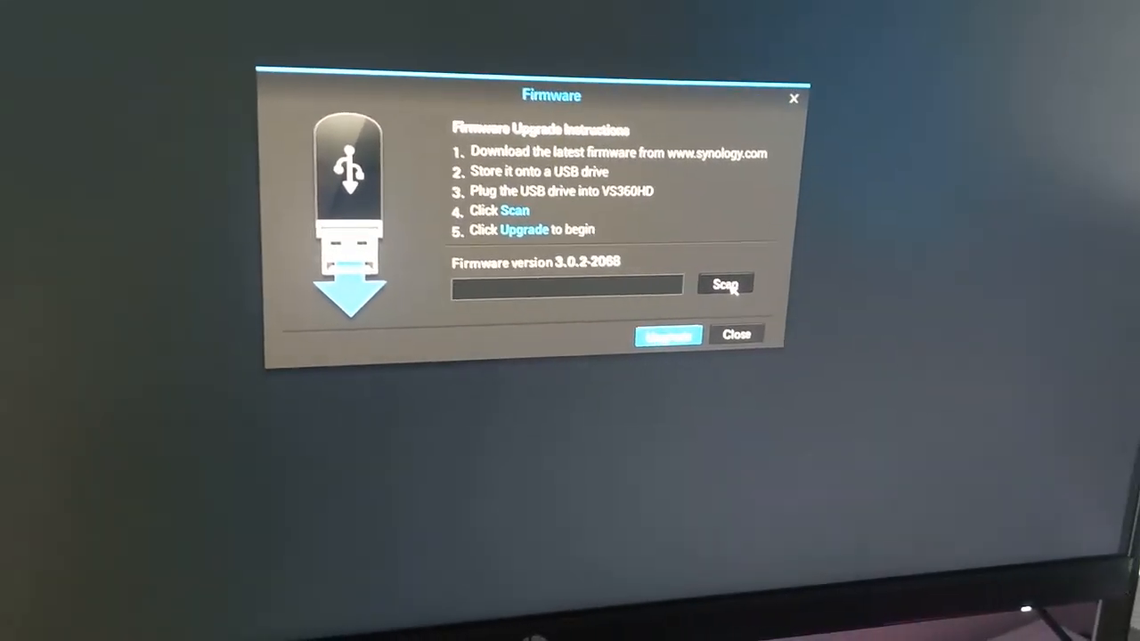
# Scan the USB drive for VS360HD_5091.pat and start the firmware upgrade.
pyautogui.click(725, 284)
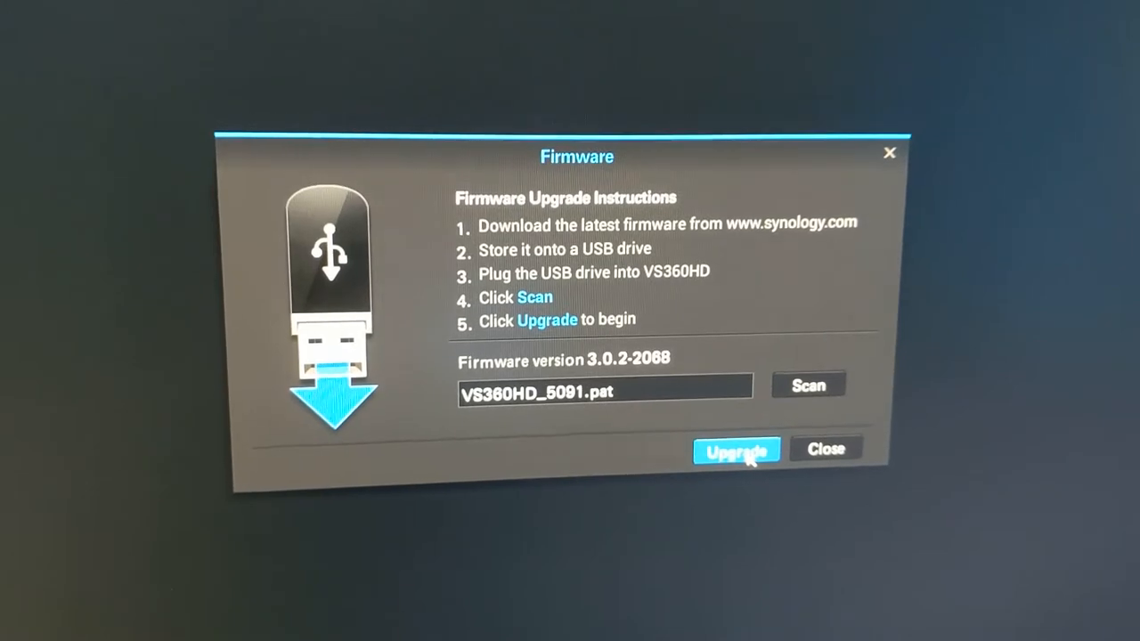
pyautogui.click(736, 449)
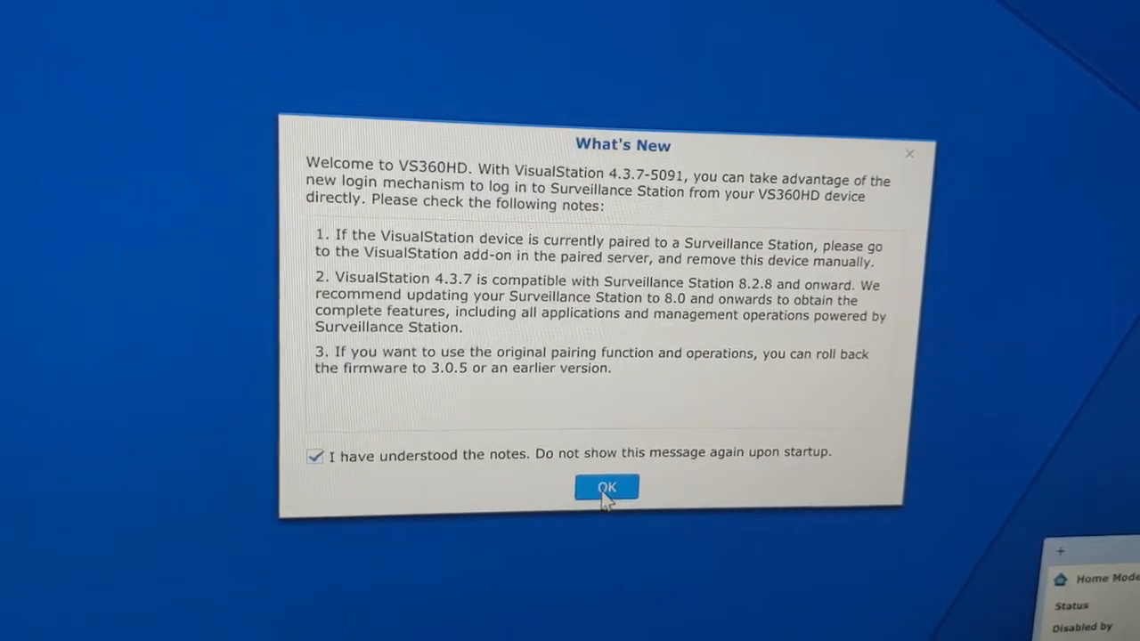
# Confirm the VisualStation 4.3.7-5091 What's New notes with OK.
pyautogui.click(605, 487)
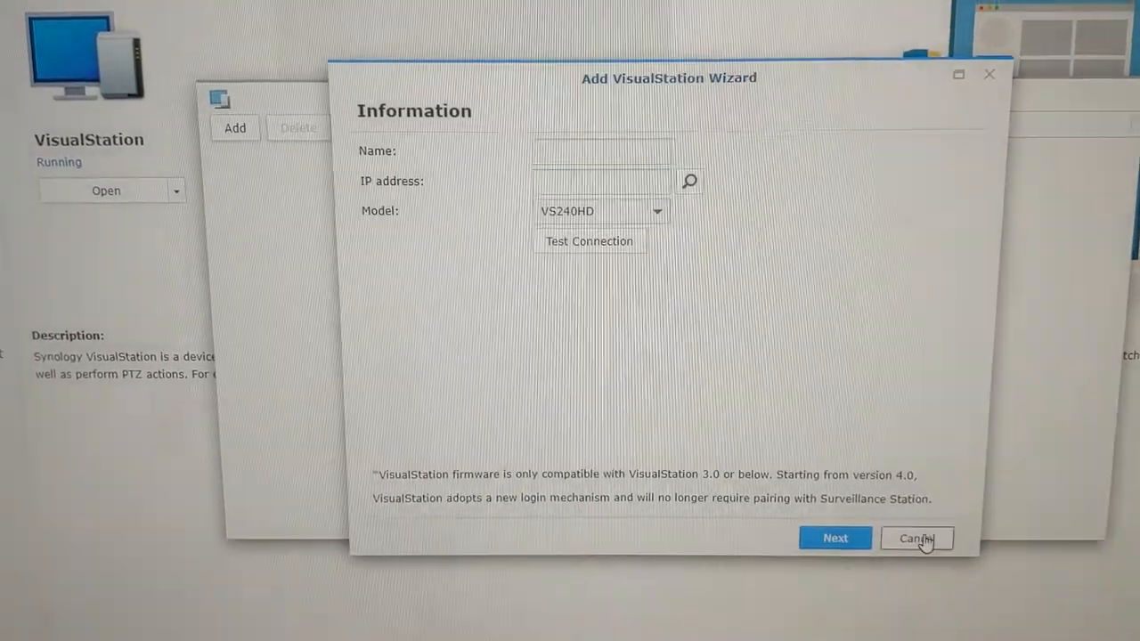
# Cancel the Add VisualStation wizard and stop the VisualStation add-on.
pyautogui.click(915, 537)
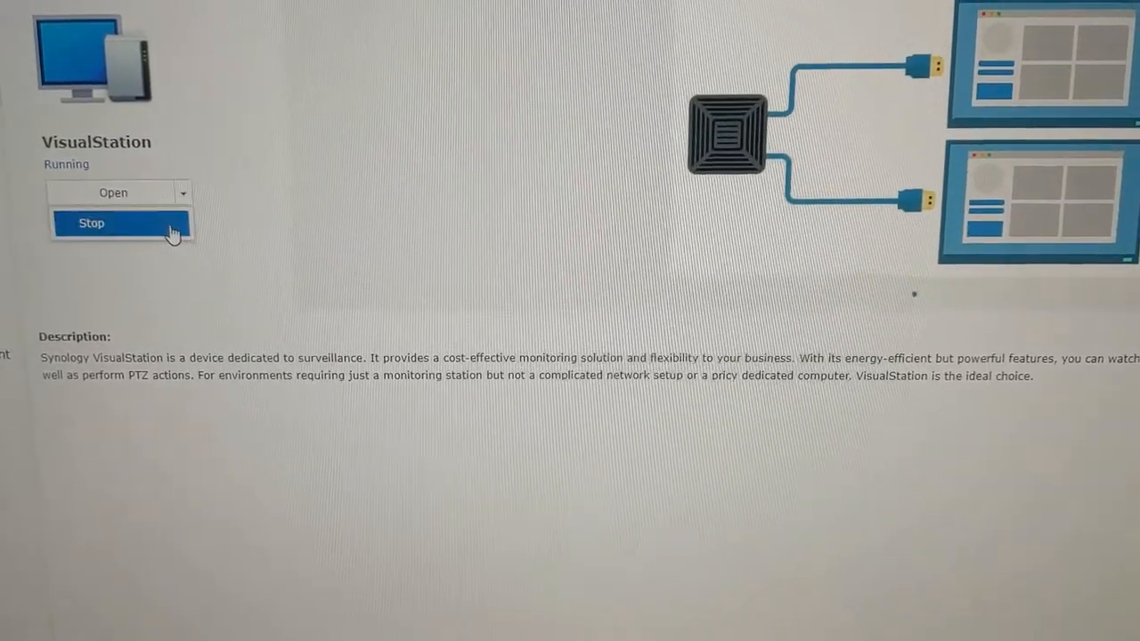
pyautogui.click(107, 223)
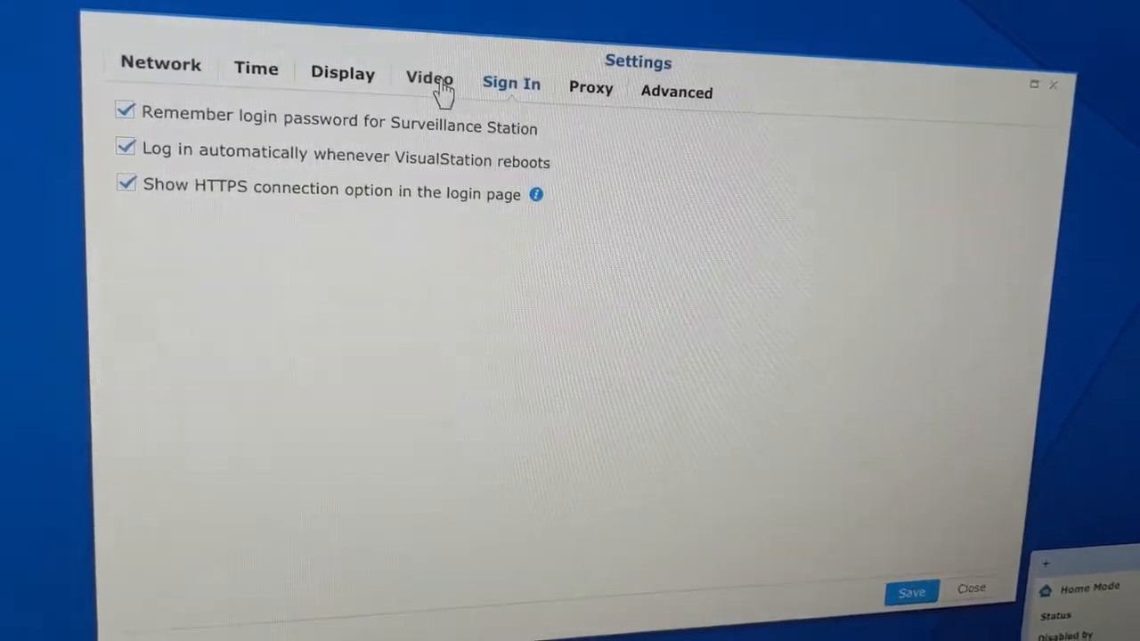
# Review the Video, Display, Time, Network and Advanced settings tabs, then close Settings.
pyautogui.click(429, 78)
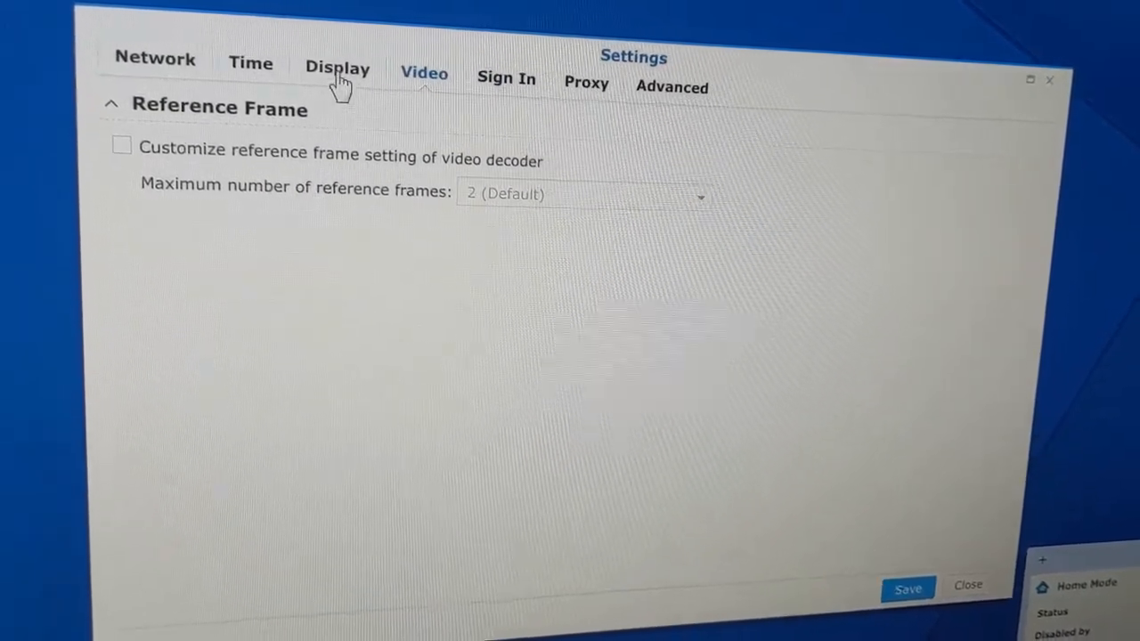
pyautogui.click(337, 68)
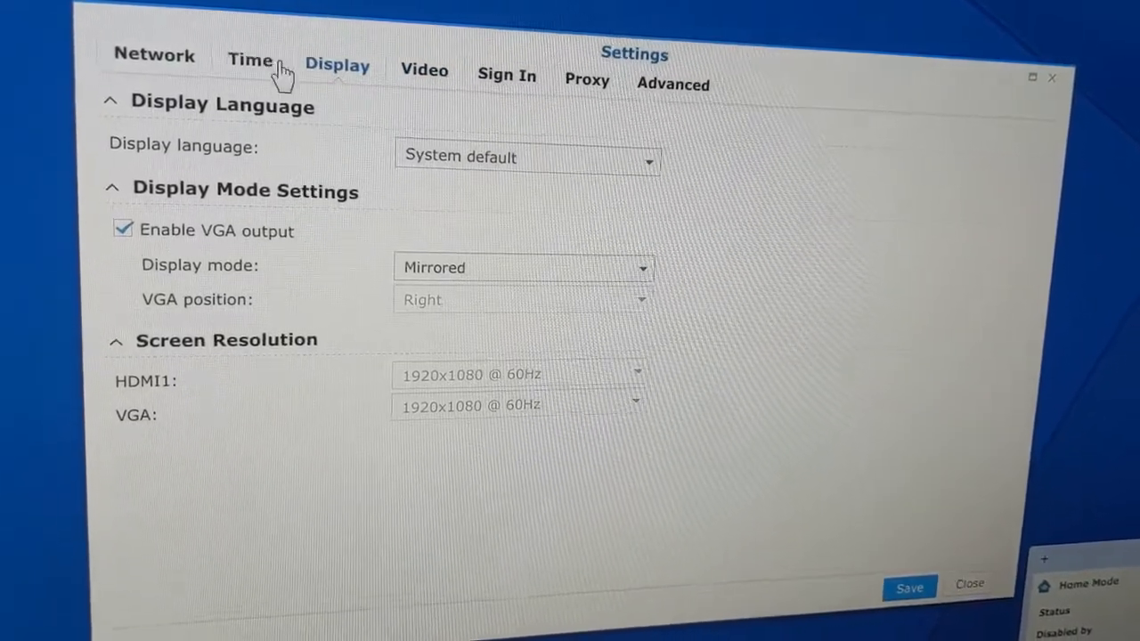
pyautogui.click(250, 59)
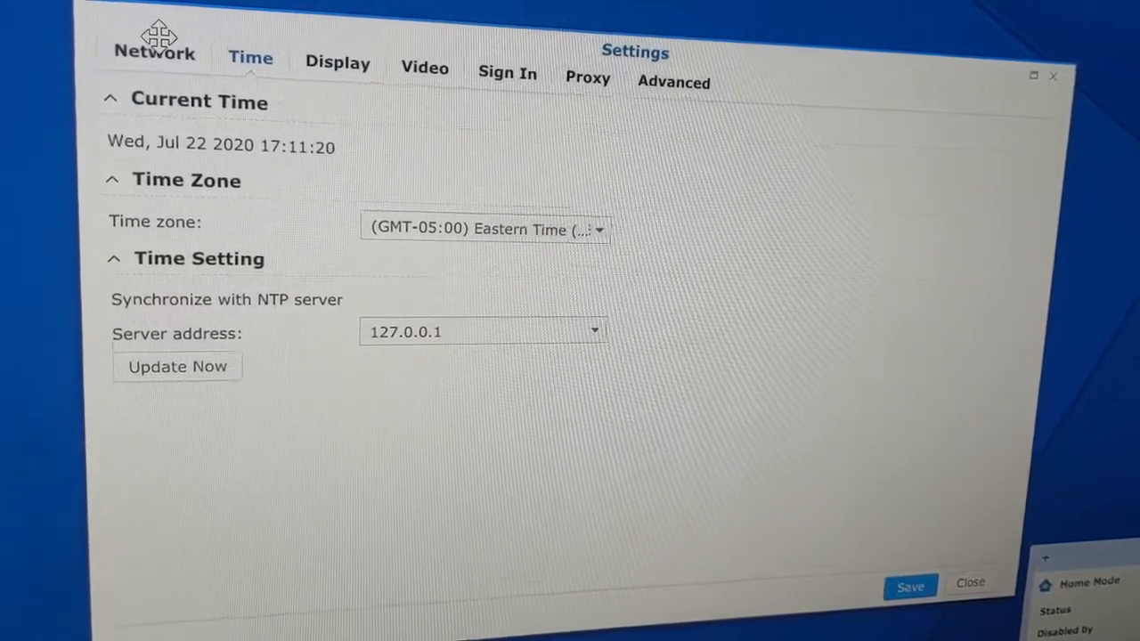
pyautogui.click(153, 51)
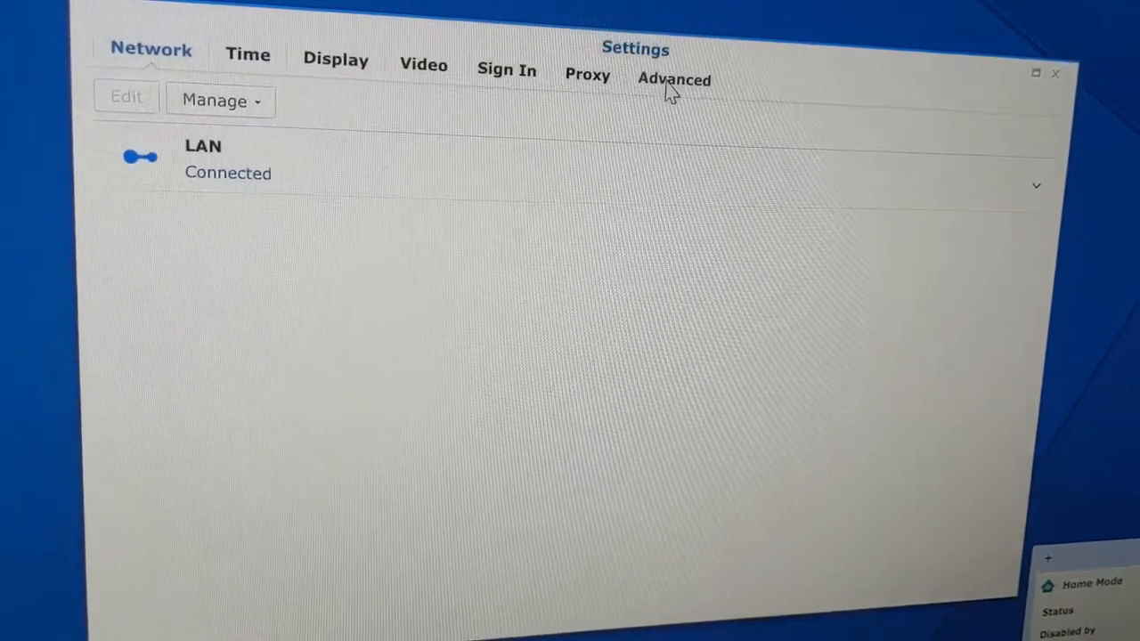
pyautogui.click(676, 77)
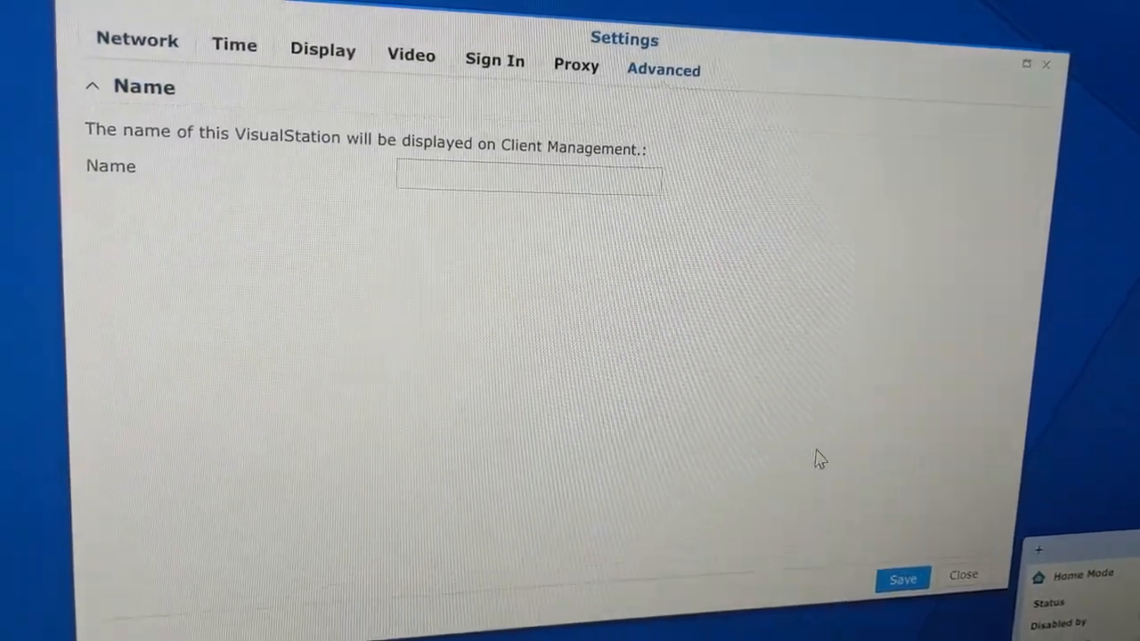
pyautogui.click(902, 577)
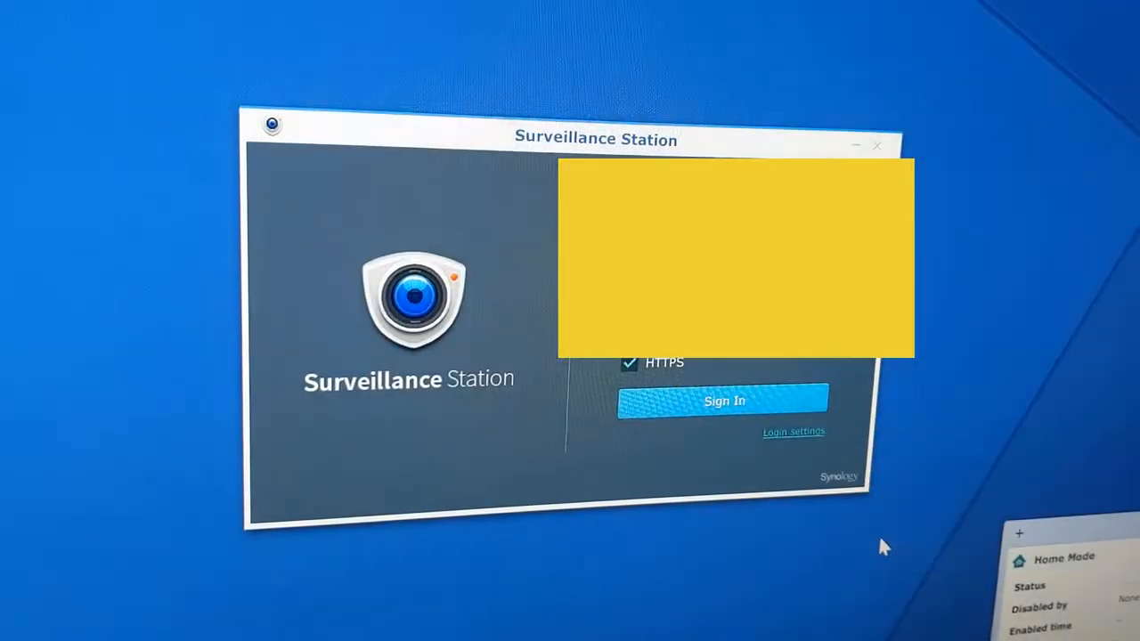
# Sign in to Surveillance Station with the HTTPS option ticked.
pyautogui.click(723, 400)
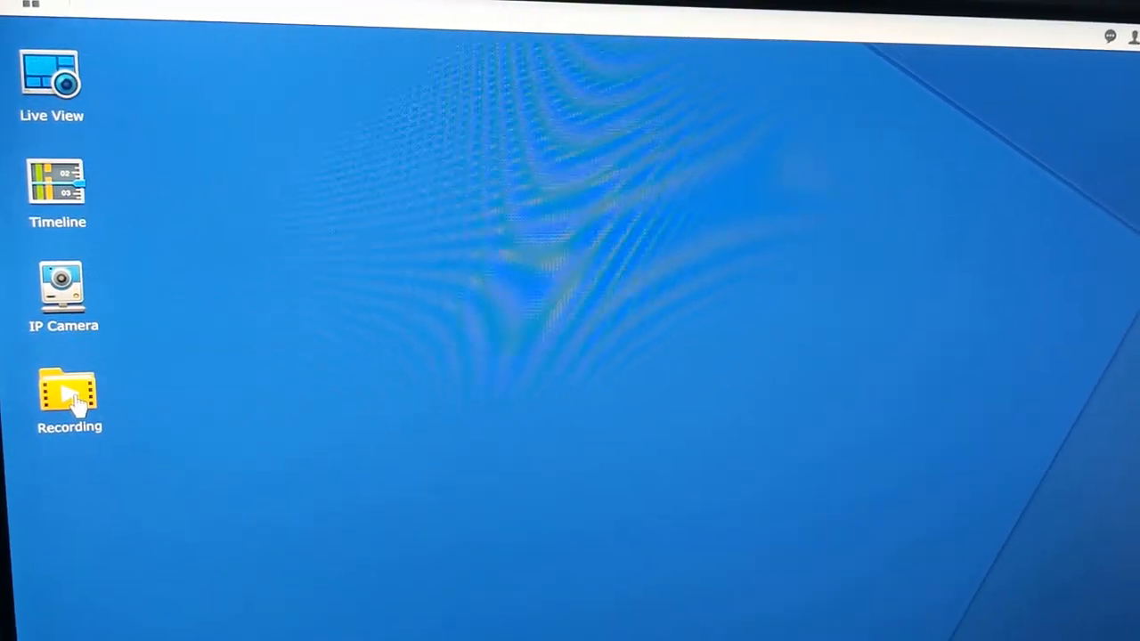
pyautogui.doubleClick(62, 396)
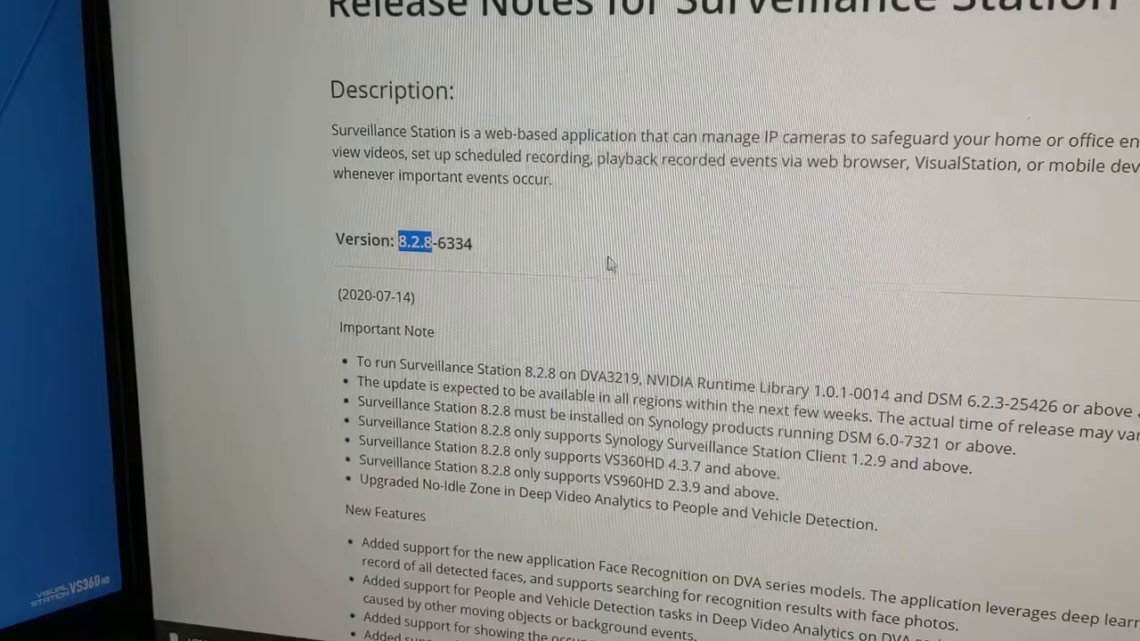
# Scroll the Surveillance Station 8.2.8 release notes down to the Important Note section.
pyautogui.scroll(-3)
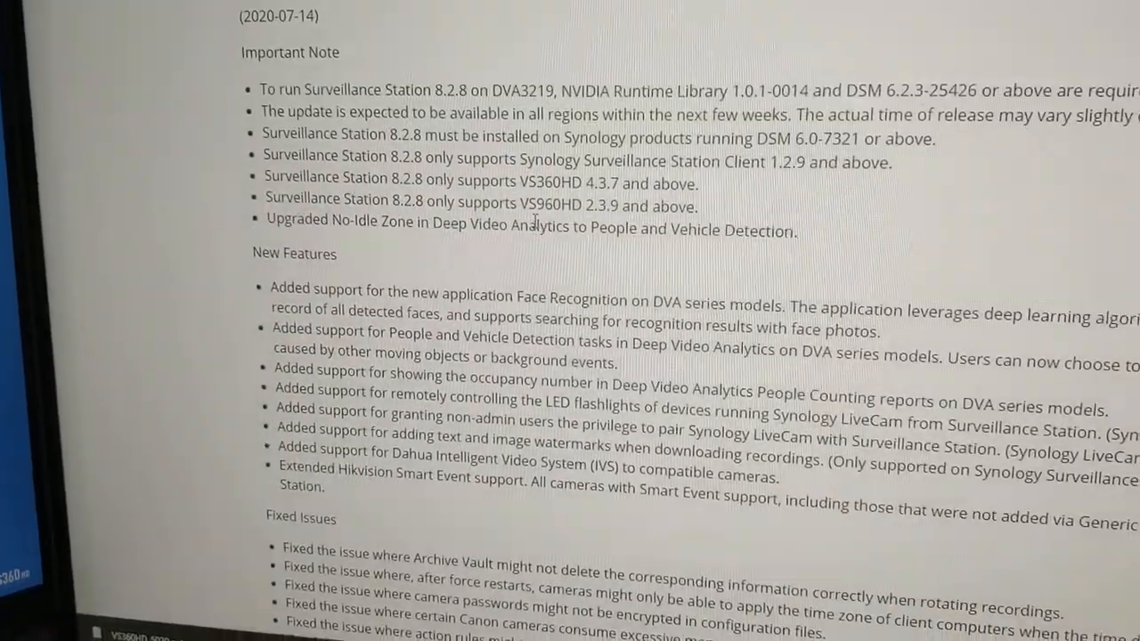